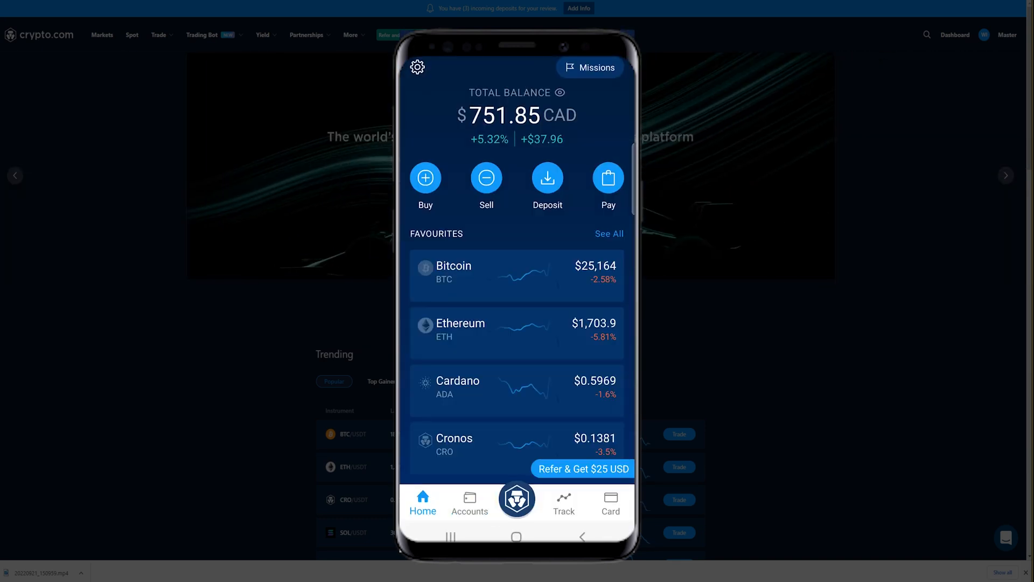
Step: Reach the Tether (USDT) wallet page showing 543.81 USDT via Accounts and Crypto Wallet
{"action": "left_click", "coordinate": [468, 503]}
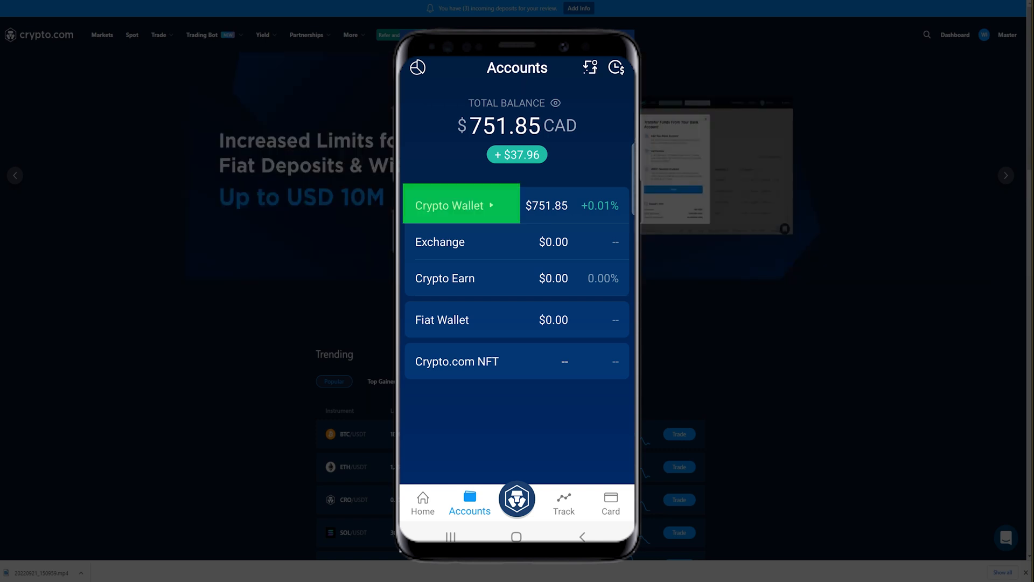
{"action": "left_click", "coordinate": [451, 204]}
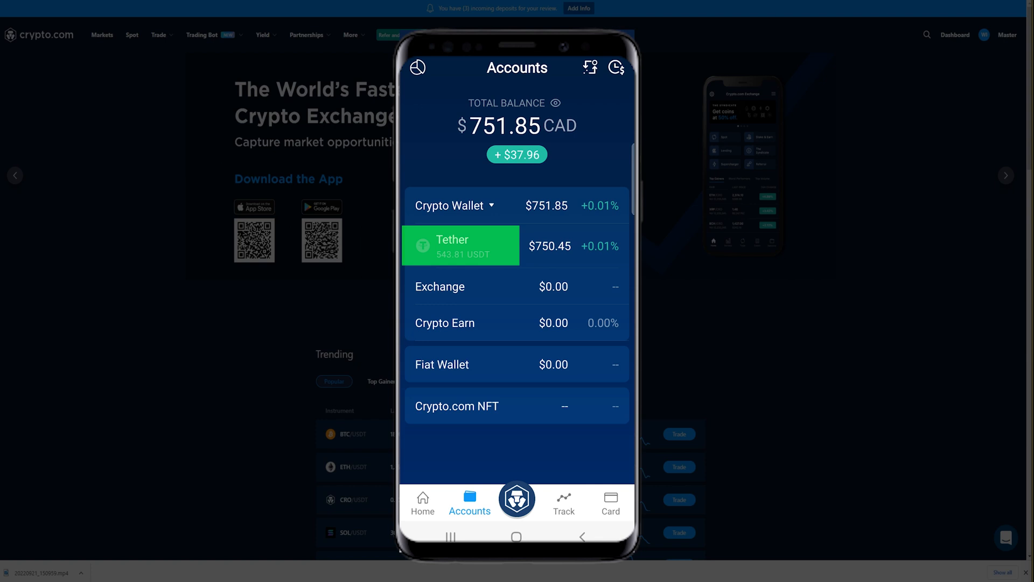
{"action": "left_click", "coordinate": [460, 245]}
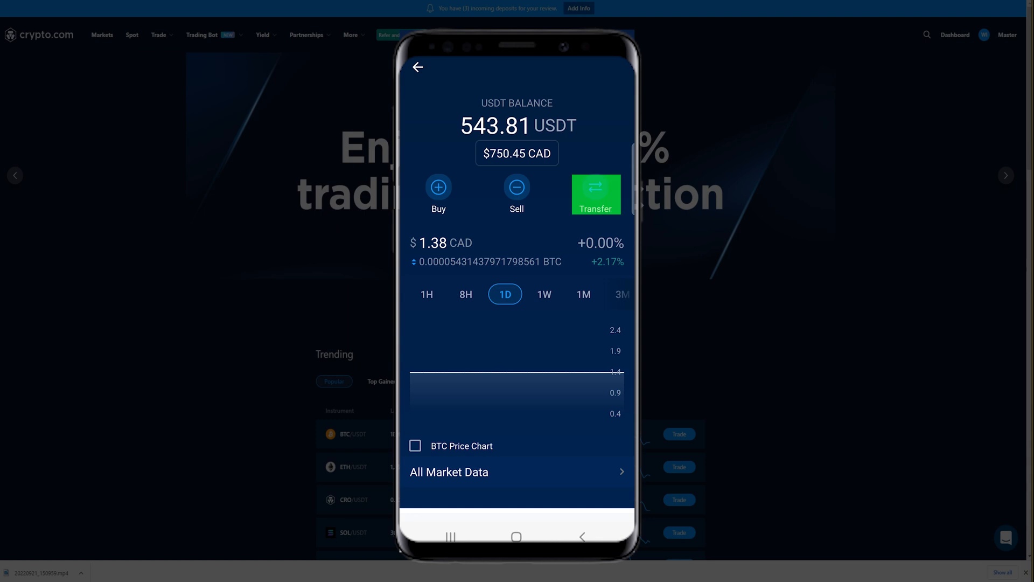
Step: Begin a USDT withdrawal with Crypto.com Exchange as the destination
{"action": "left_click", "coordinate": [595, 194]}
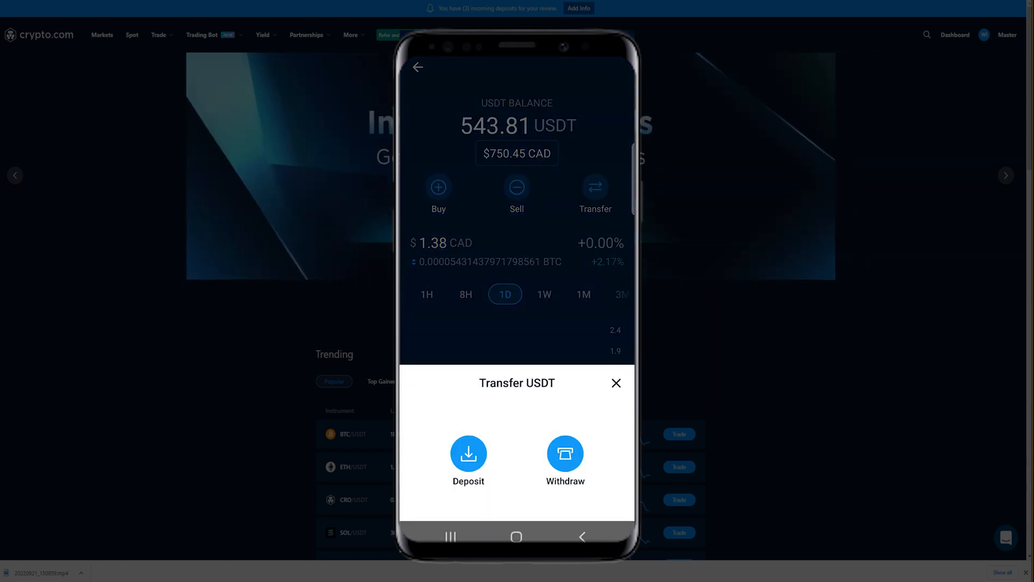
{"action": "left_click", "coordinate": [564, 454]}
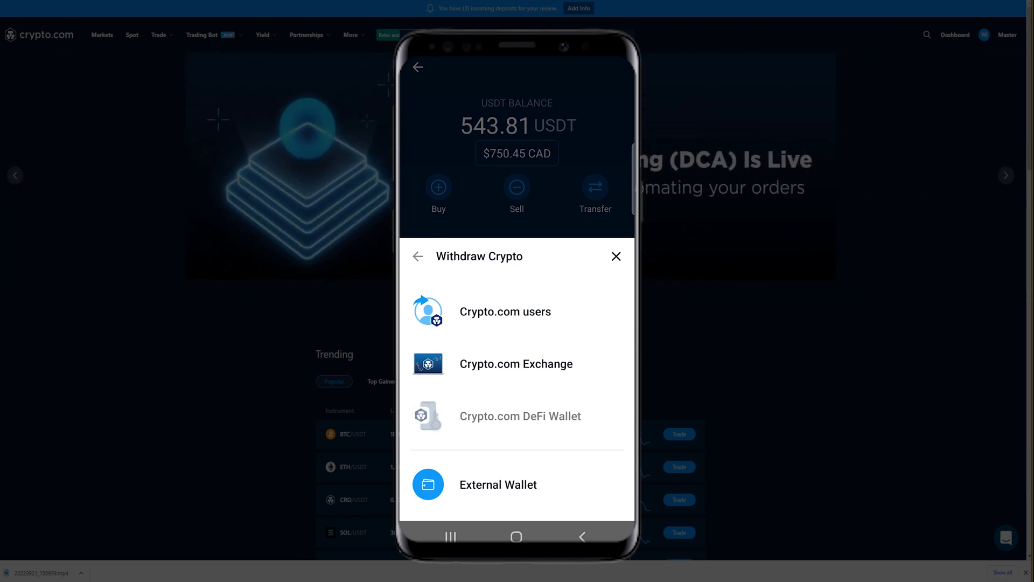
{"action": "left_click", "coordinate": [515, 363]}
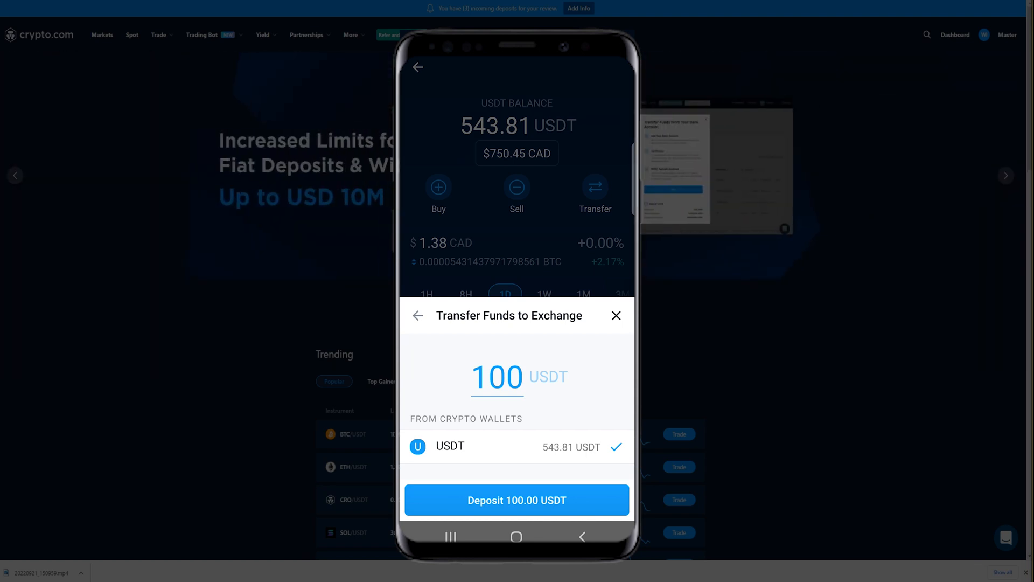
Step: Enter an amount, switch to Max 543.81 USDT, and proceed to the deposit review
{"action": "left_click", "coordinate": [497, 376]}
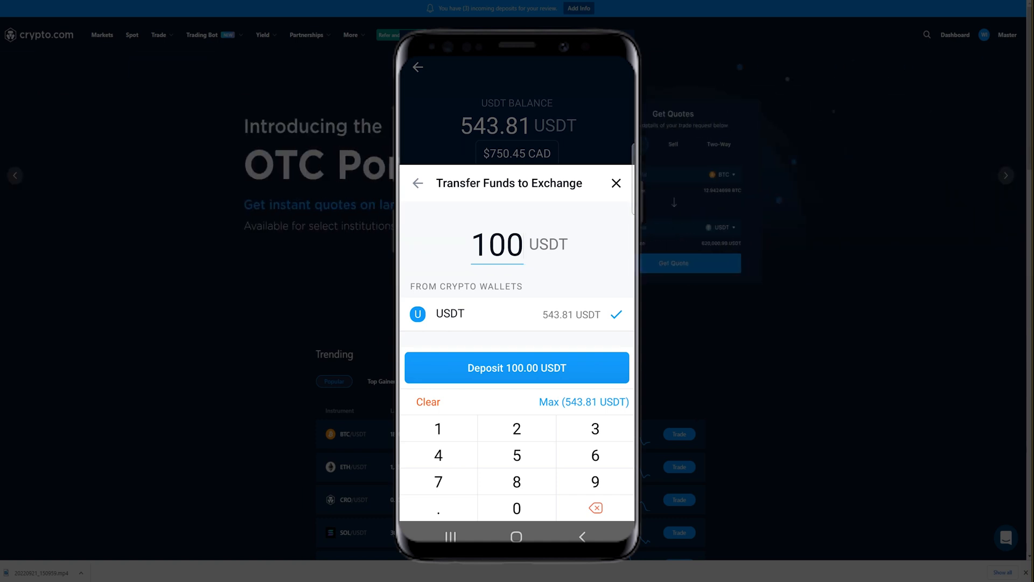
{"action": "left_click", "coordinate": [516, 455]}
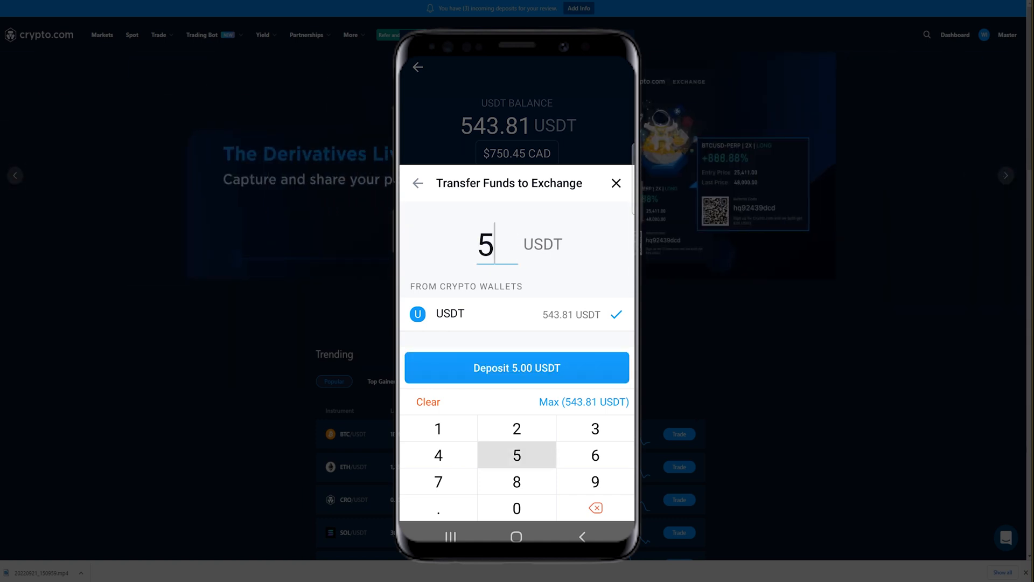
{"action": "left_click", "coordinate": [516, 508]}
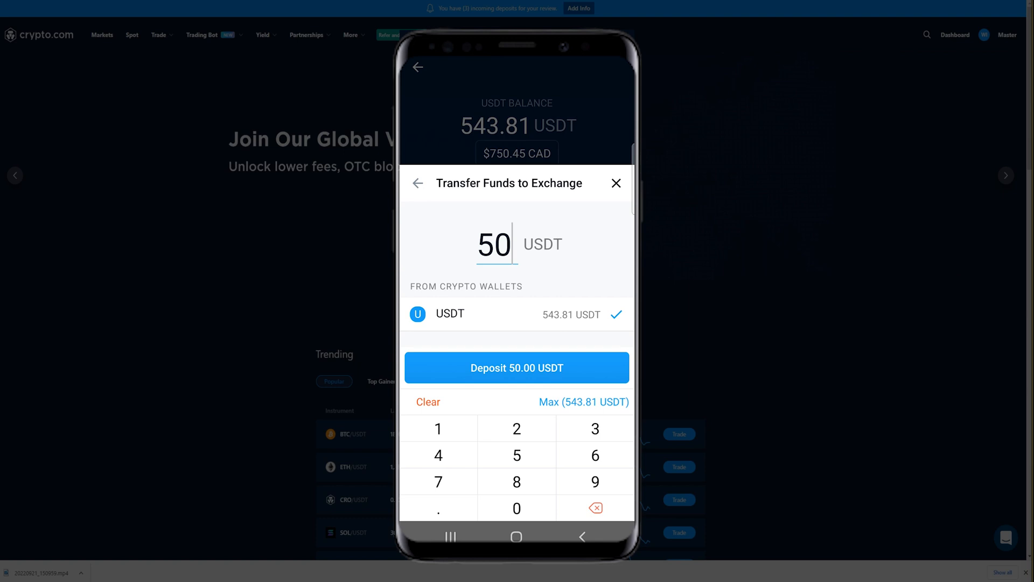
{"action": "left_click", "coordinate": [582, 402]}
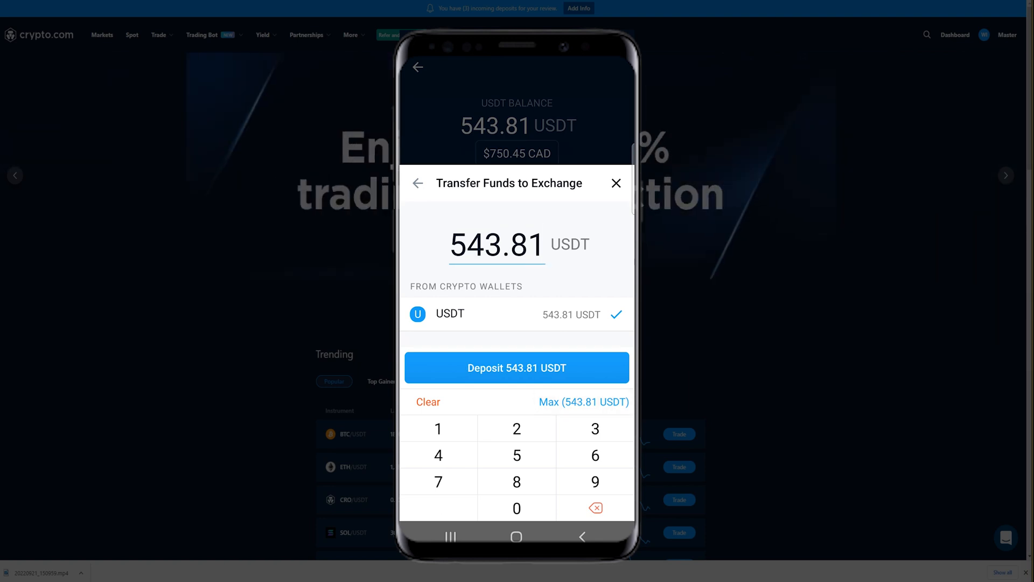
{"action": "left_click", "coordinate": [516, 367]}
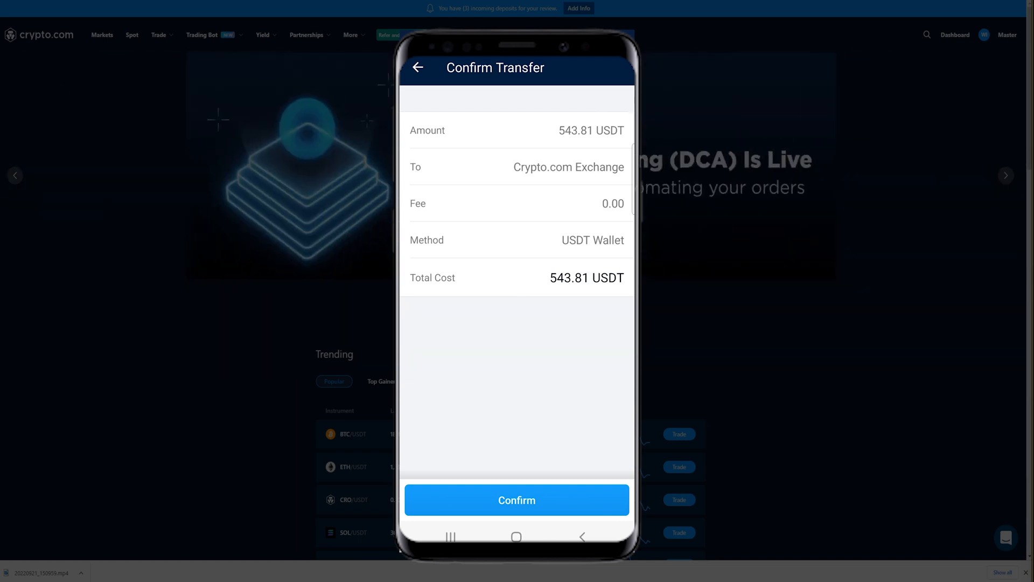
Step: Confirm the 543.81 USDT transfer to Crypto.com Exchange with zero fee
{"action": "left_click", "coordinate": [516, 500]}
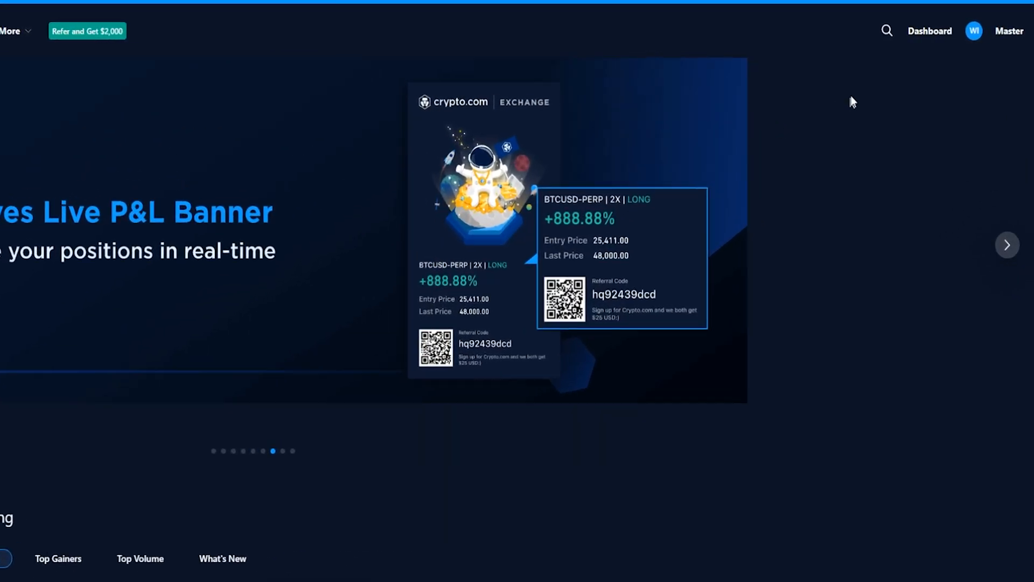
Step: From the Exchange dashboard, view the Spot Wallet balances under Wallets
{"action": "left_click", "coordinate": [954, 35]}
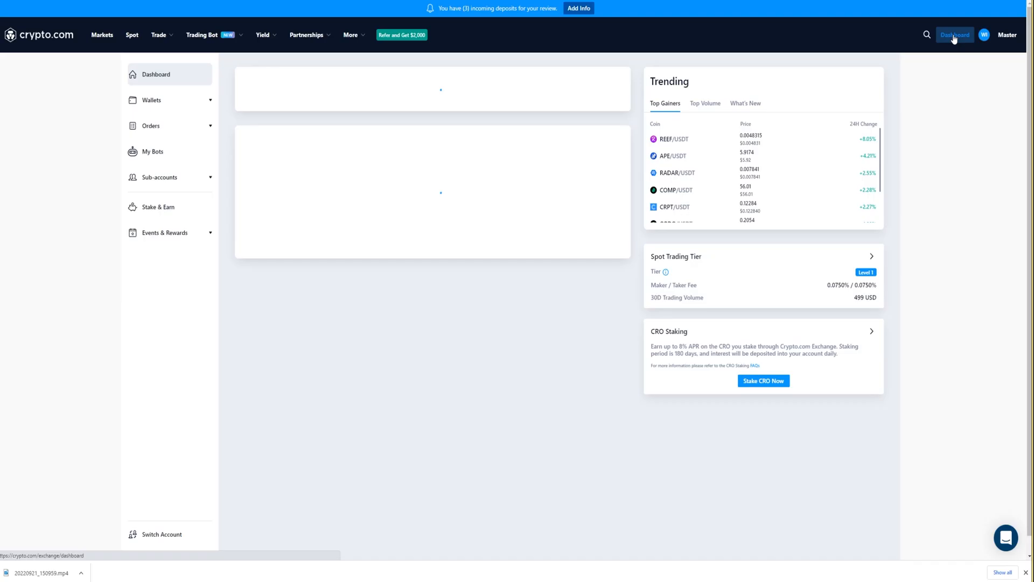
{"action": "left_click", "coordinate": [953, 35]}
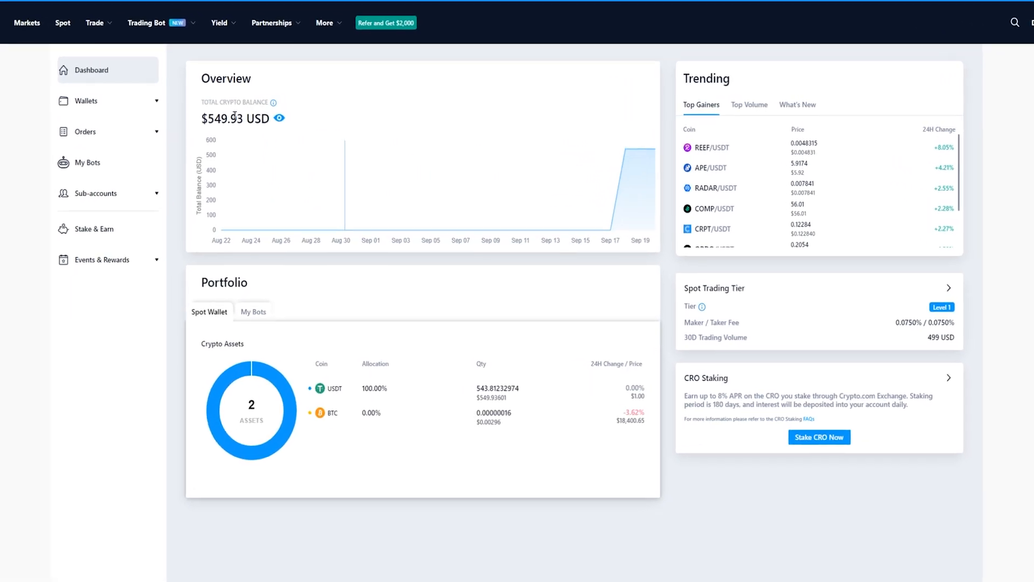
{"action": "left_click", "coordinate": [84, 100]}
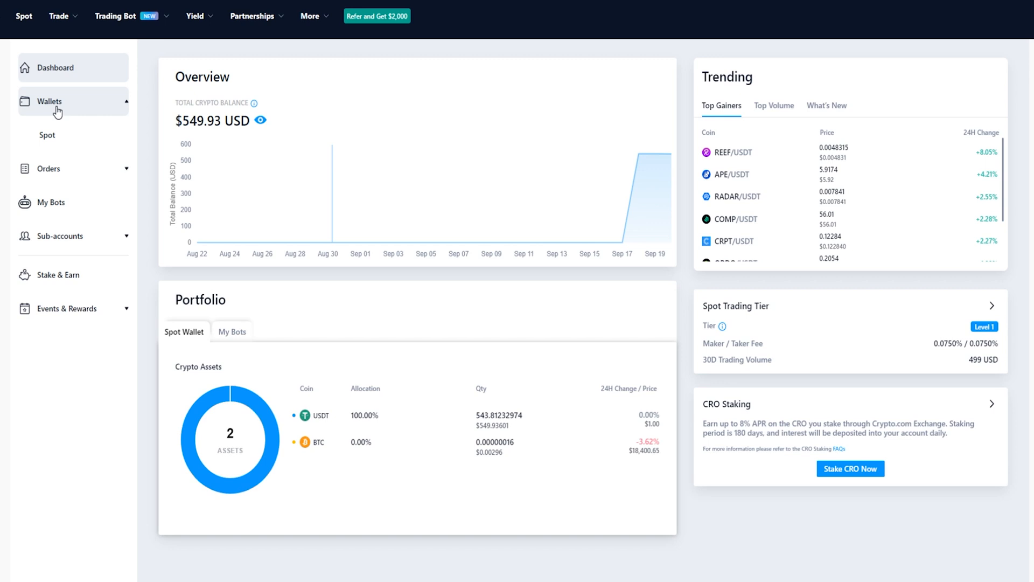
{"action": "left_click", "coordinate": [47, 136]}
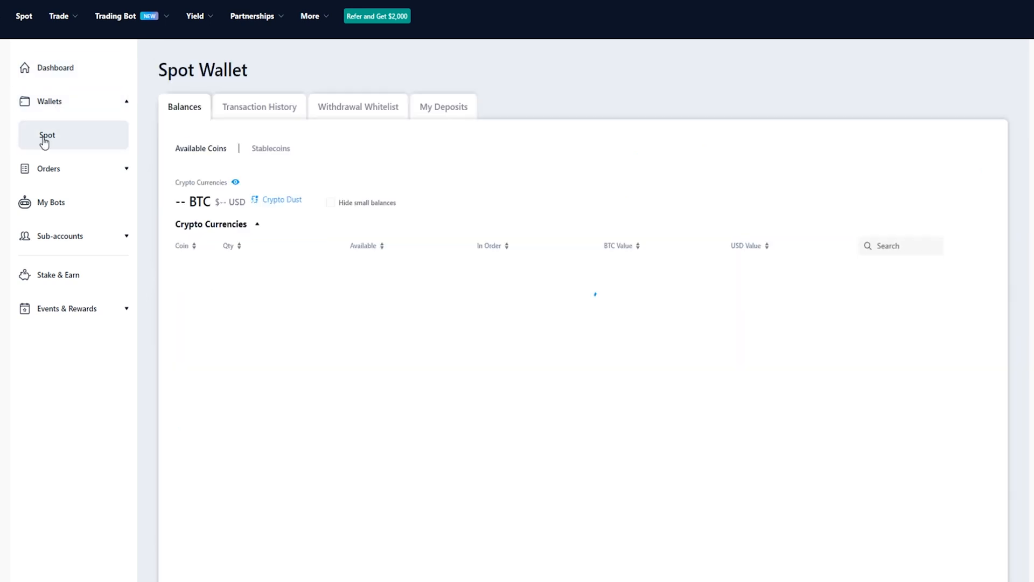